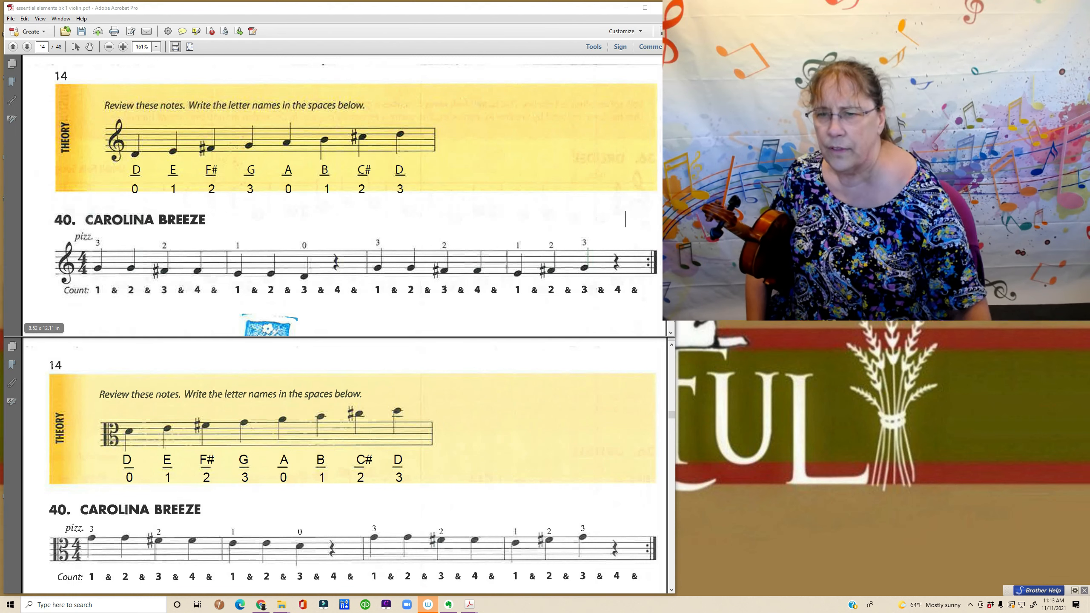
scroll(down, 3)
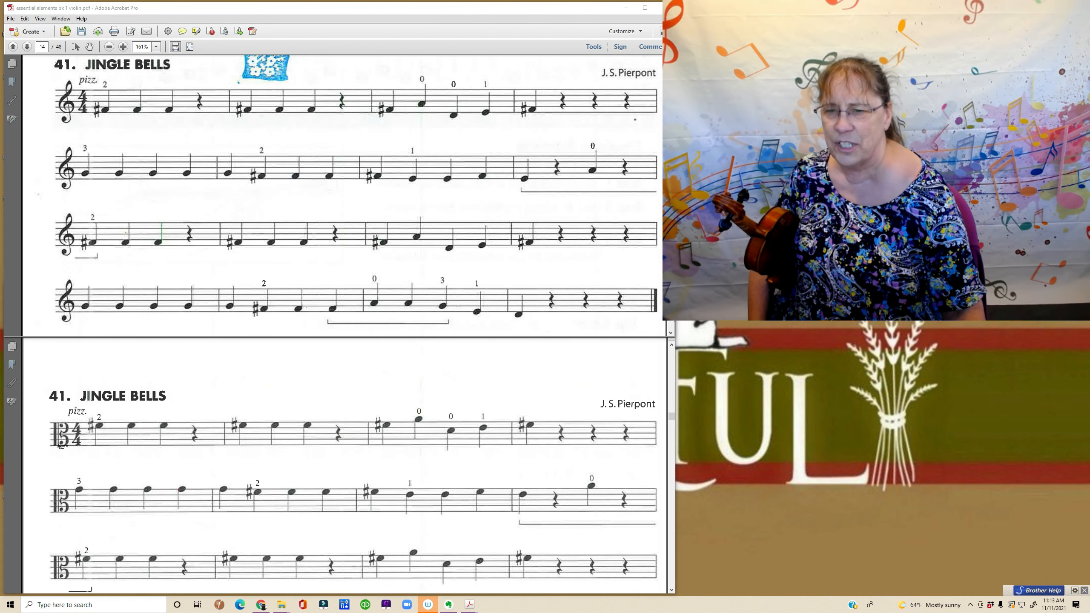
scroll(down, 3)
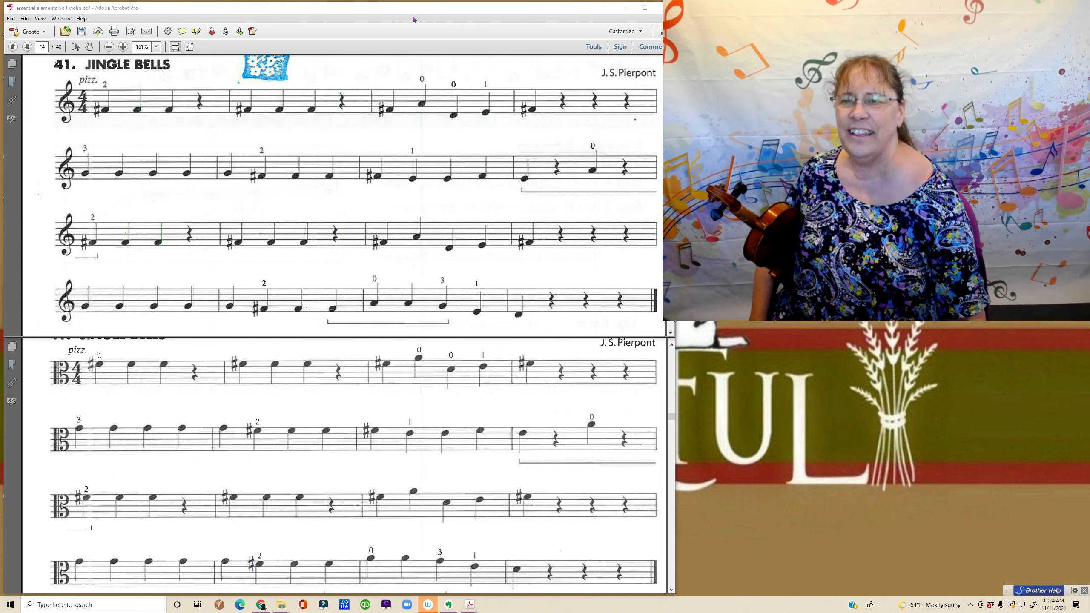
scroll(down, 3)
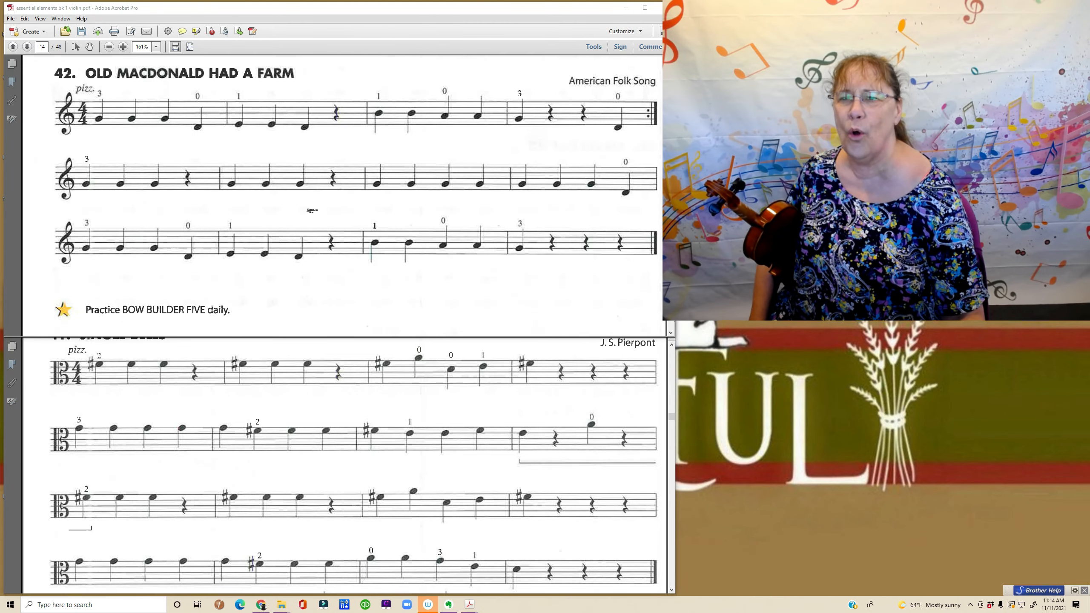
scroll(down, 3)
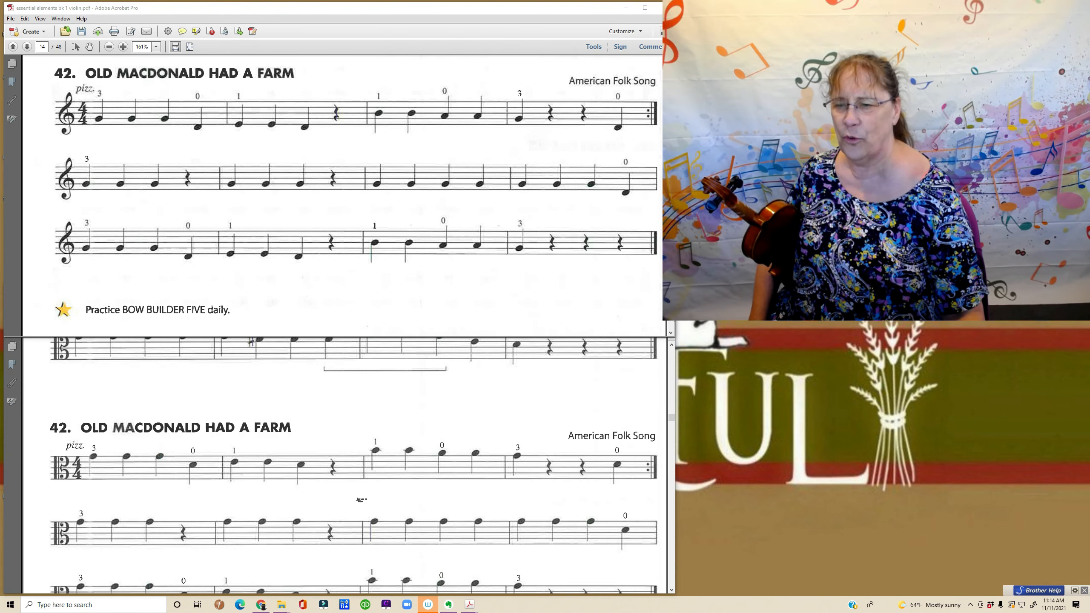